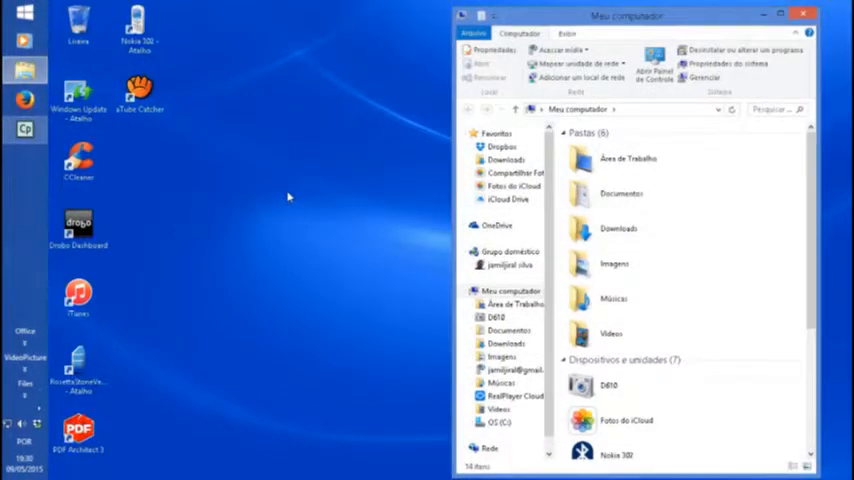
# - Show the D610 camera's two removable storage volumes in File Explorer
pyautogui.click(493, 316)
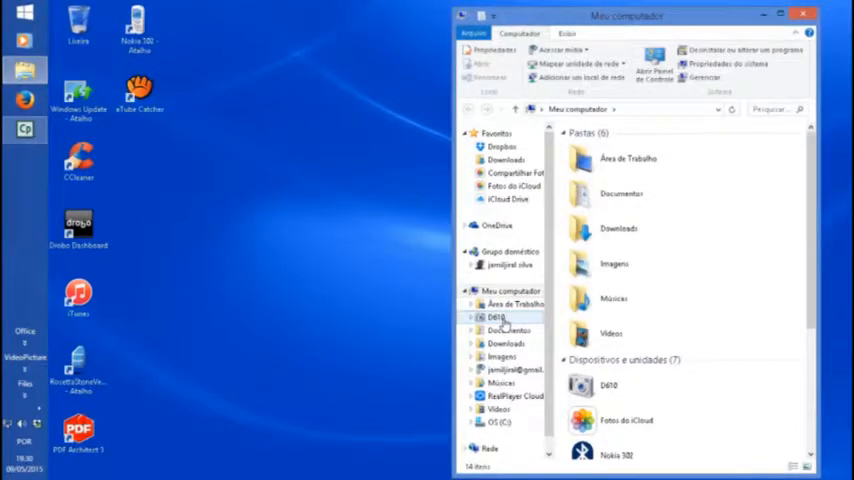
pyautogui.click(486, 318)
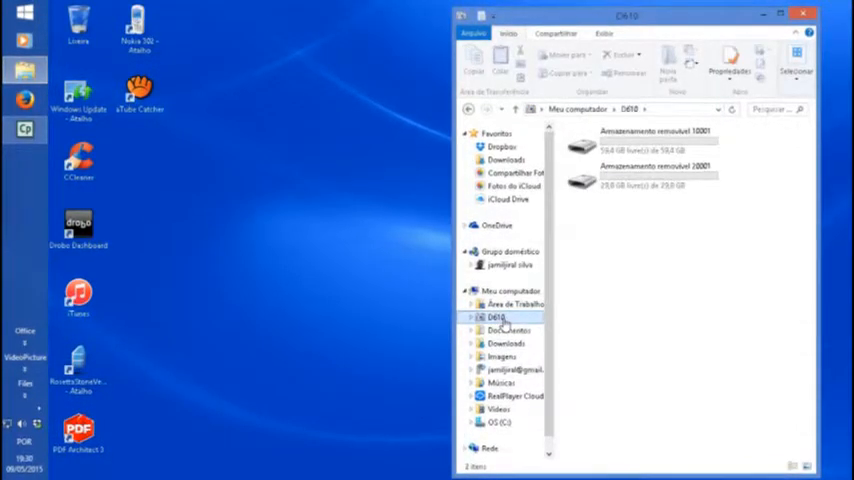
pyautogui.click(653, 137)
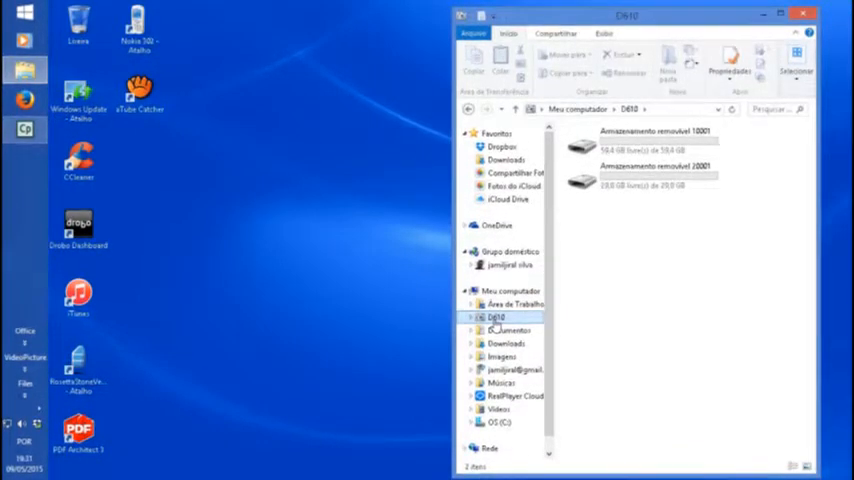
# - Launch Importar imagens e vídeos from the D610 camera's context menu
pyautogui.rightClick(492, 317)
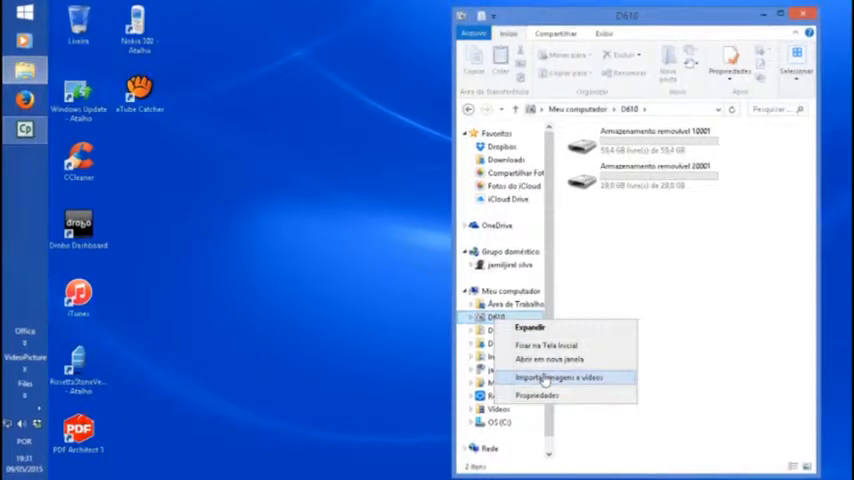
pyautogui.click(550, 378)
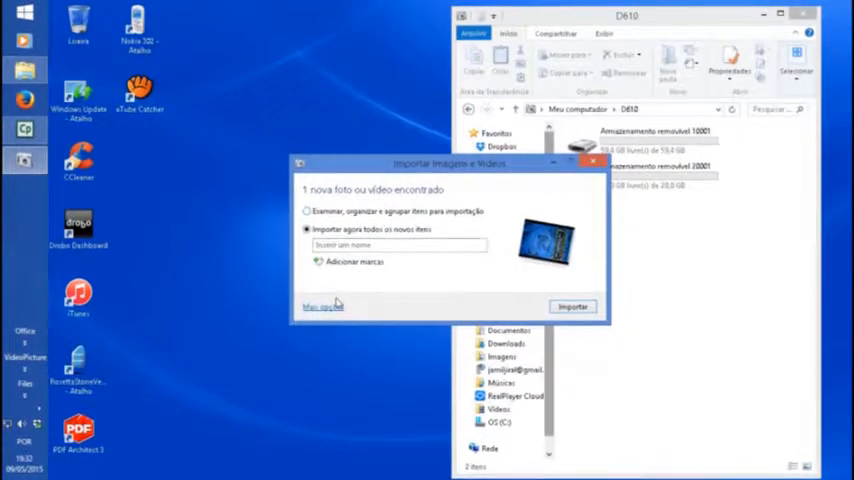
# - Import the one new photo under the name '20150905 book', then close the dialog
pyautogui.click(321, 305)
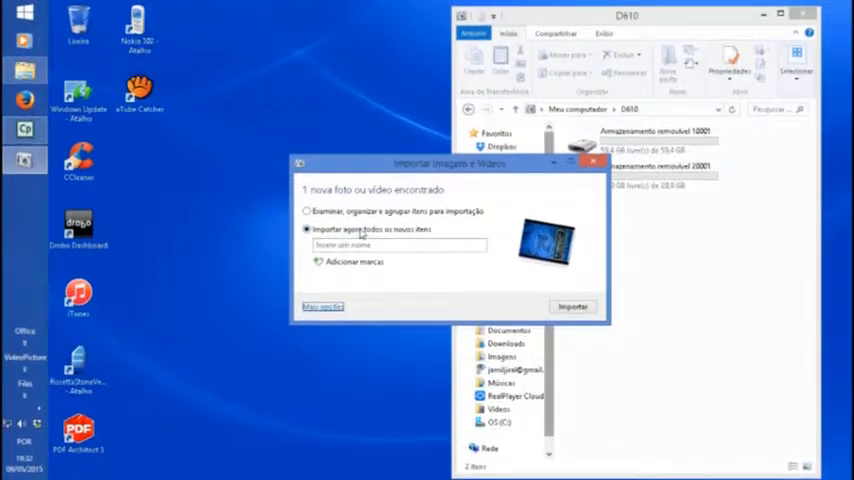
pyautogui.click(400, 245)
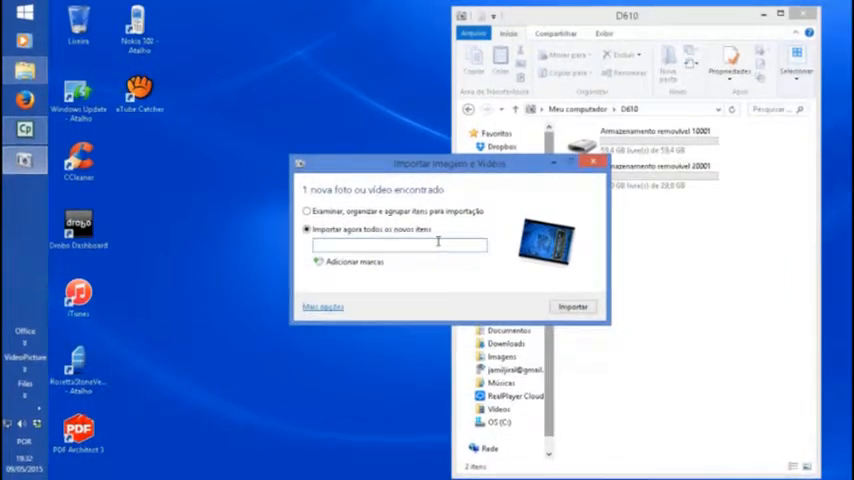
pyautogui.write('20150905')
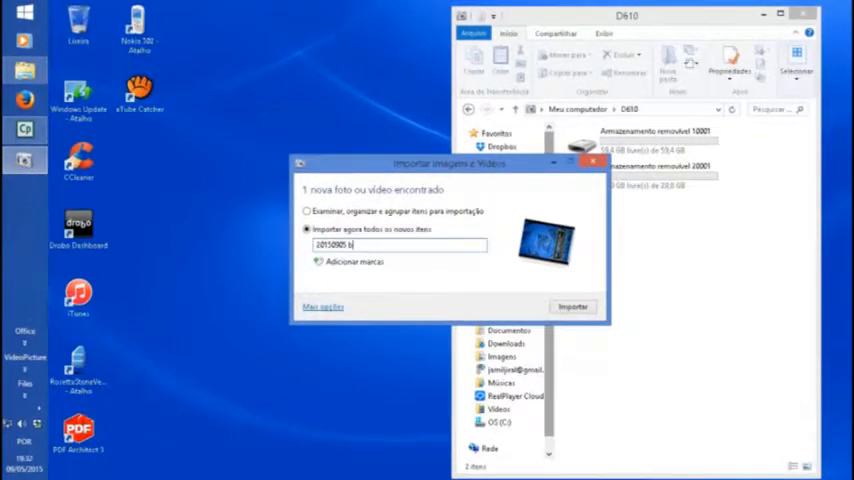
pyautogui.write('book')
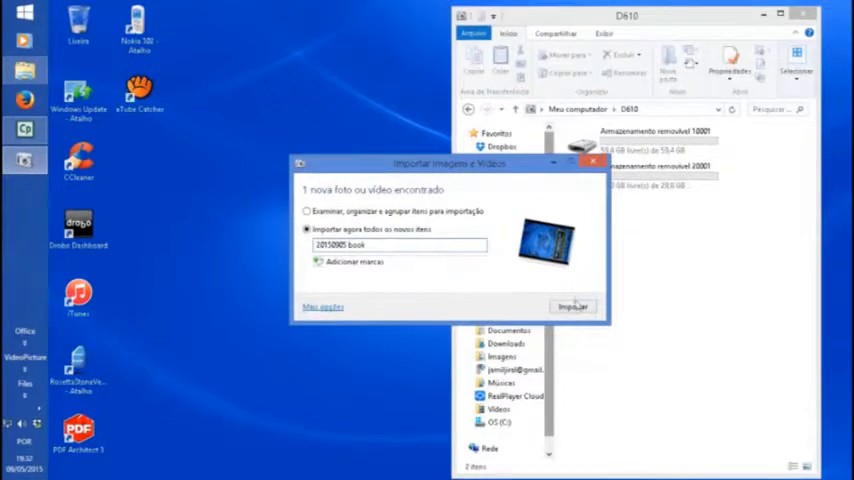
pyautogui.click(573, 306)
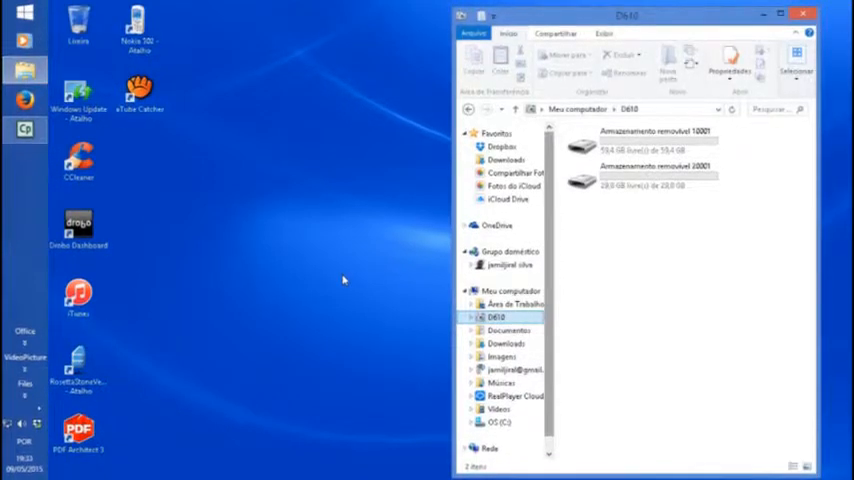
pyautogui.click(809, 17)
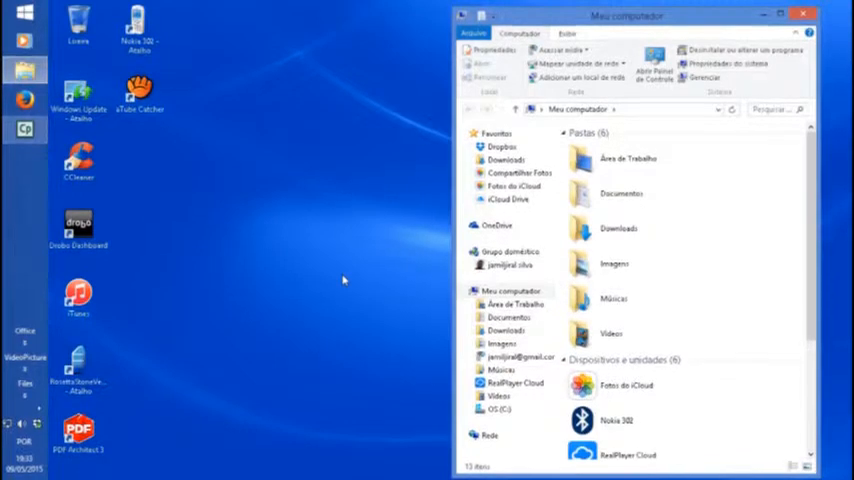
pyautogui.click(507, 159)
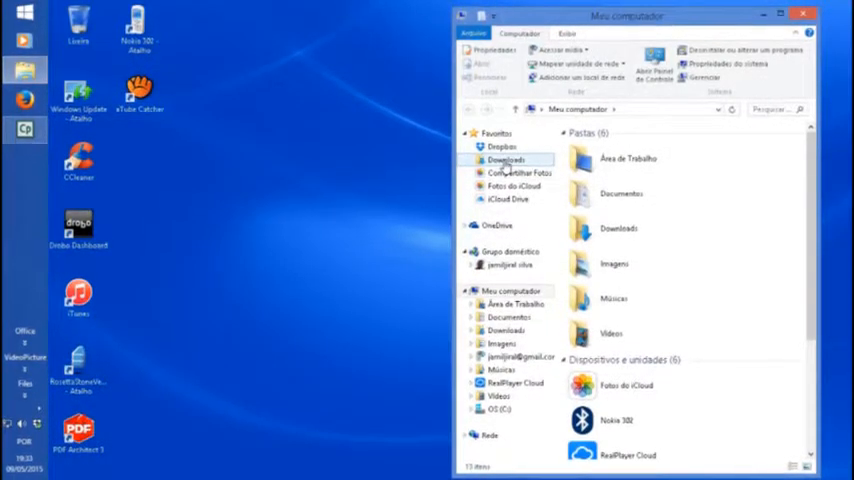
pyautogui.doubleClick(511, 159)
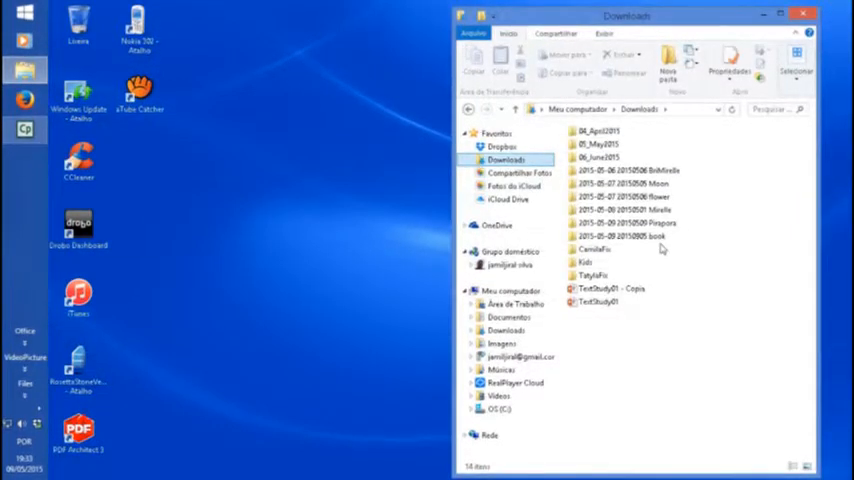
pyautogui.doubleClick(623, 236)
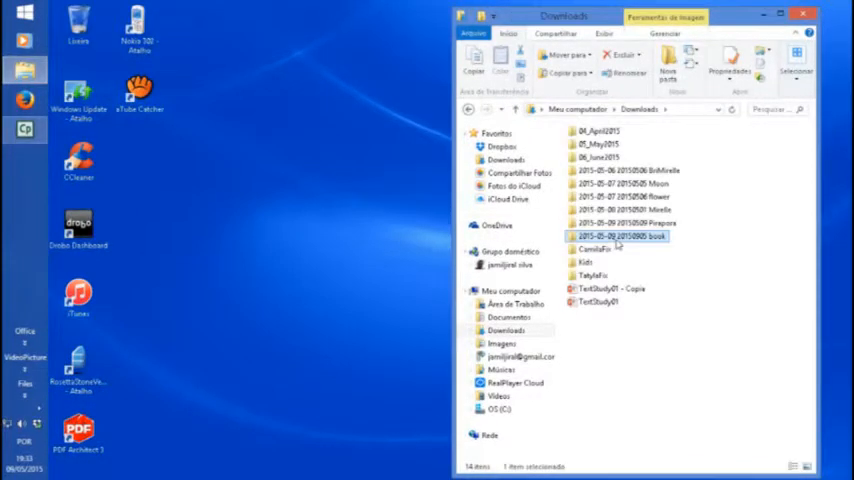
pyautogui.moveTo(610, 240)
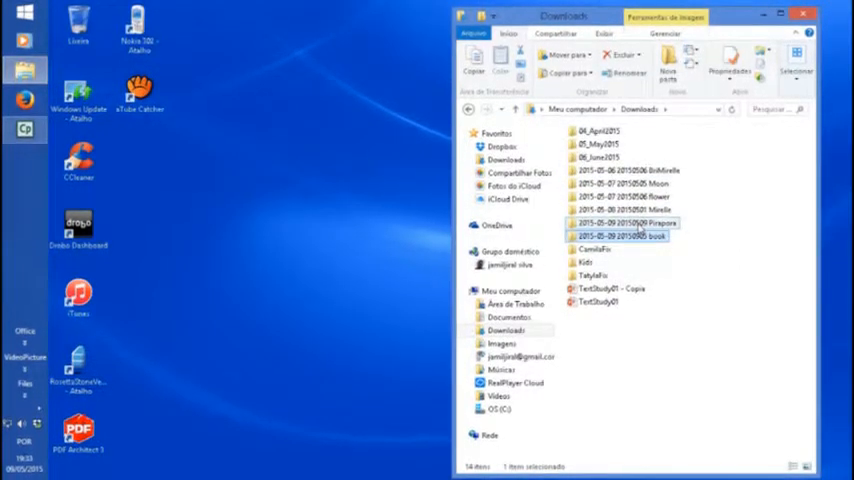
pyautogui.moveTo(636, 171)
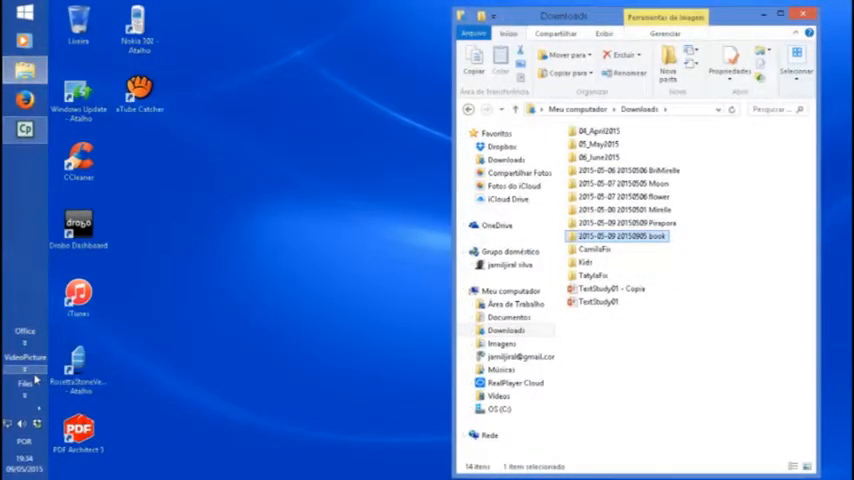
# - Start Lightroom 5.5 64-bit from the Start menu programs list
pyautogui.click(28, 376)
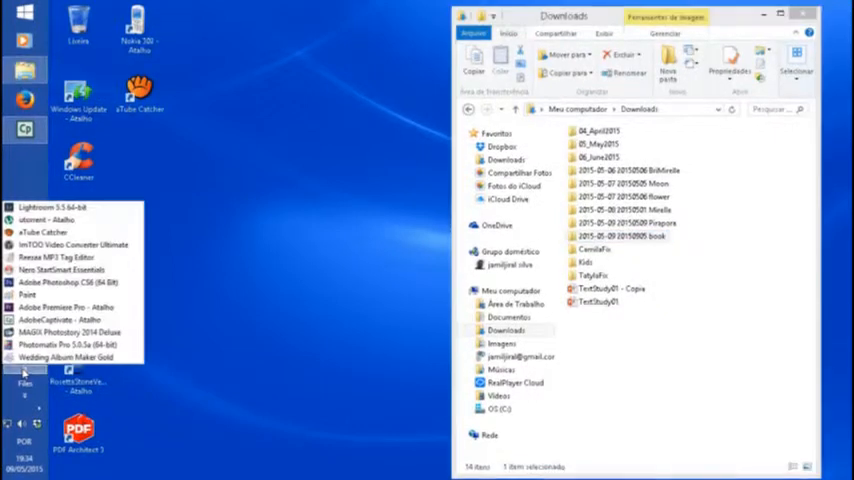
pyautogui.moveTo(50, 207)
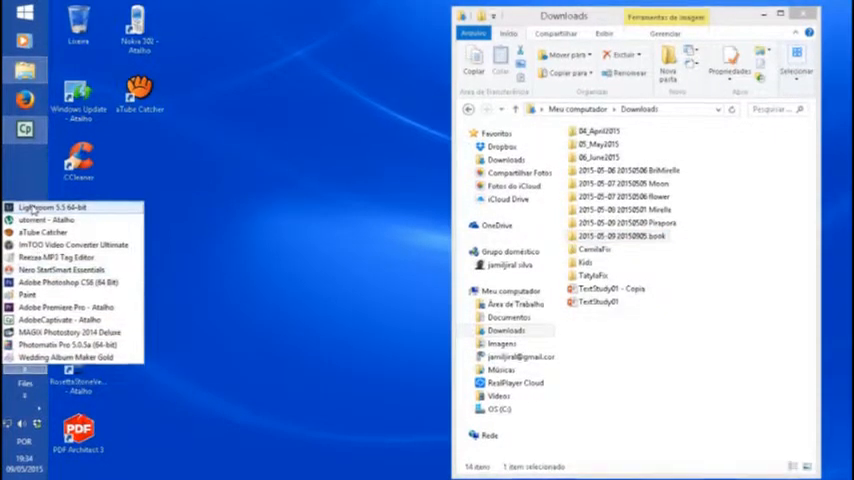
pyautogui.click(45, 207)
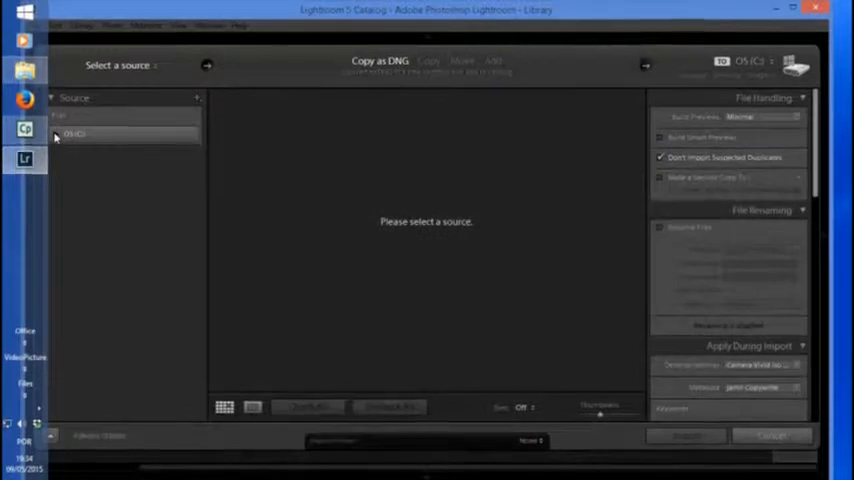
# - Choose the Downloads '20150905 book' folder under OS (C:) as the import source
pyautogui.click(60, 133)
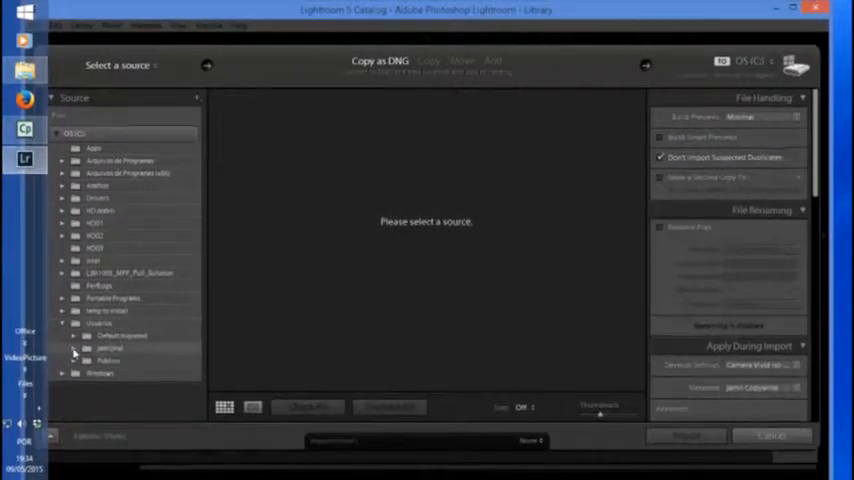
pyautogui.click(85, 348)
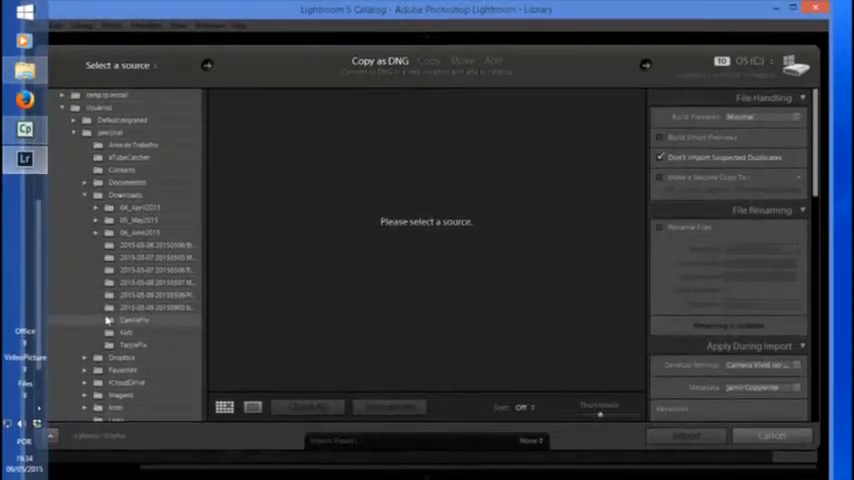
pyautogui.click(150, 307)
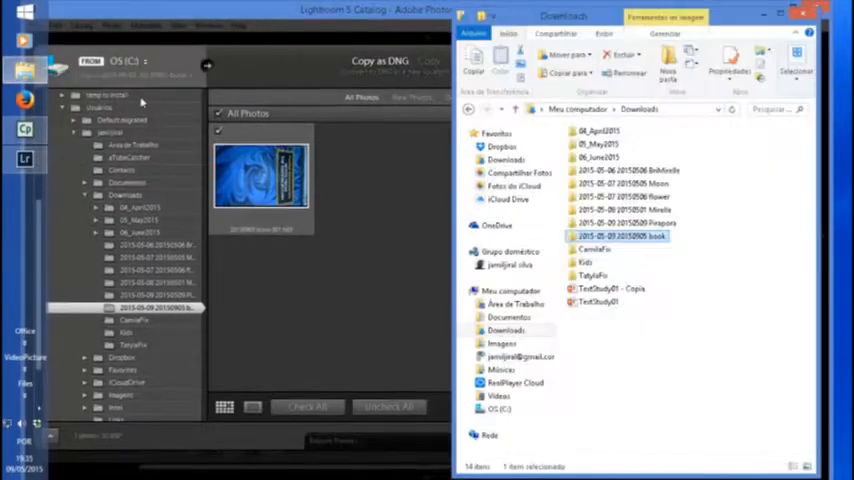
pyautogui.moveTo(640, 236)
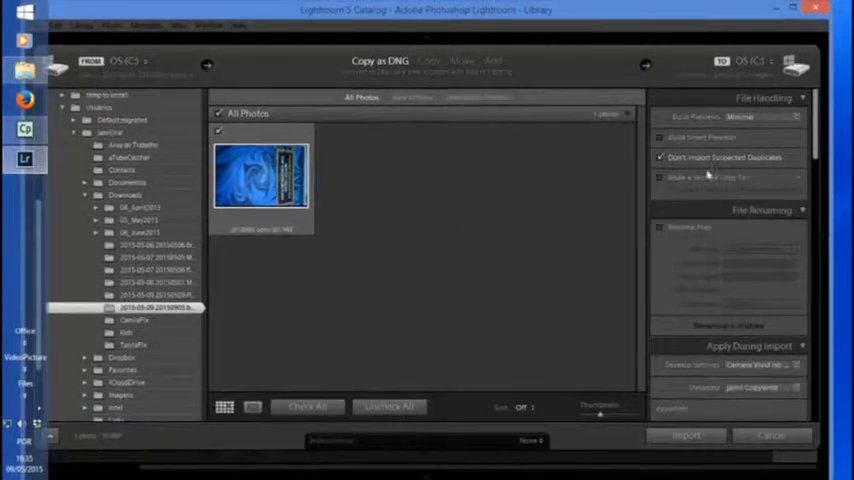
# - Add the keyword 'bra', import the photo as DNG, and switch to Develop
pyautogui.scroll(-3)
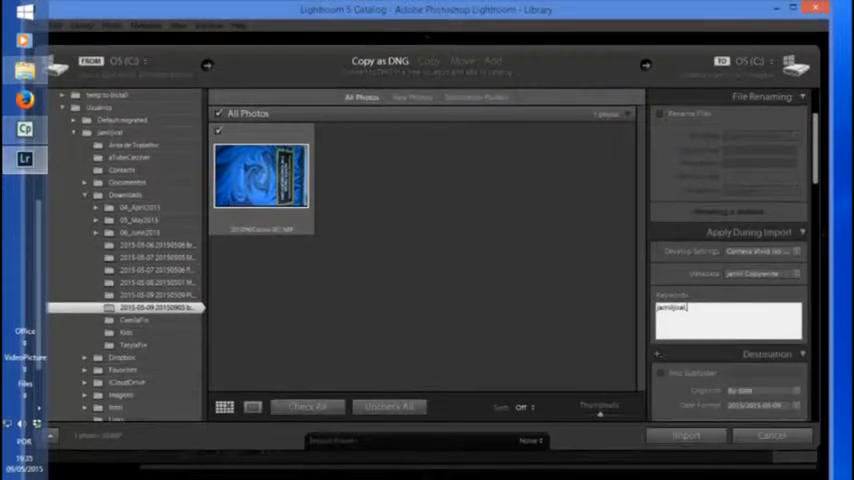
pyautogui.write('bra')
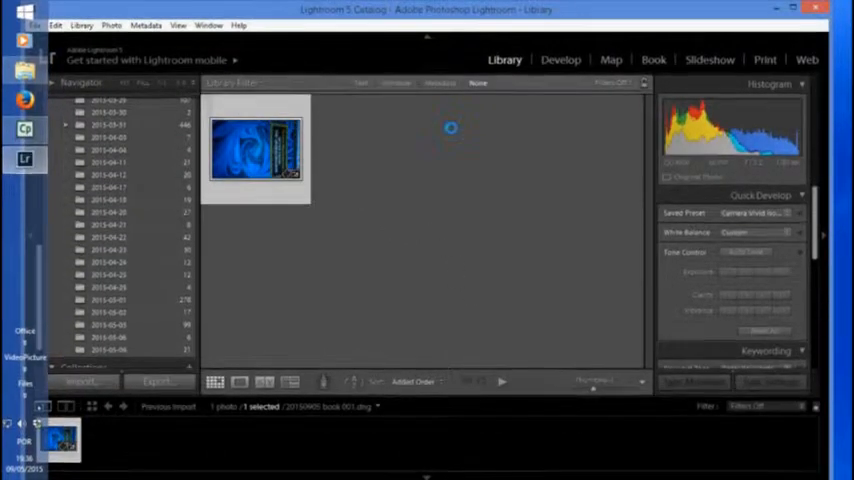
pyautogui.click(560, 59)
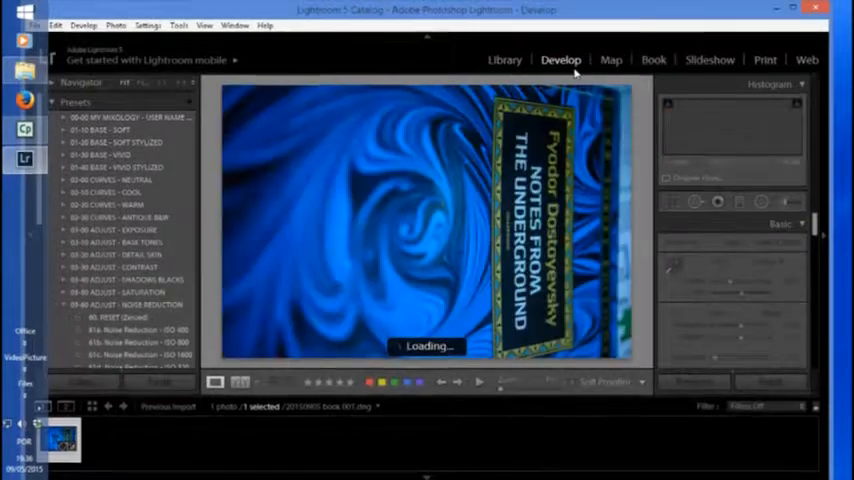